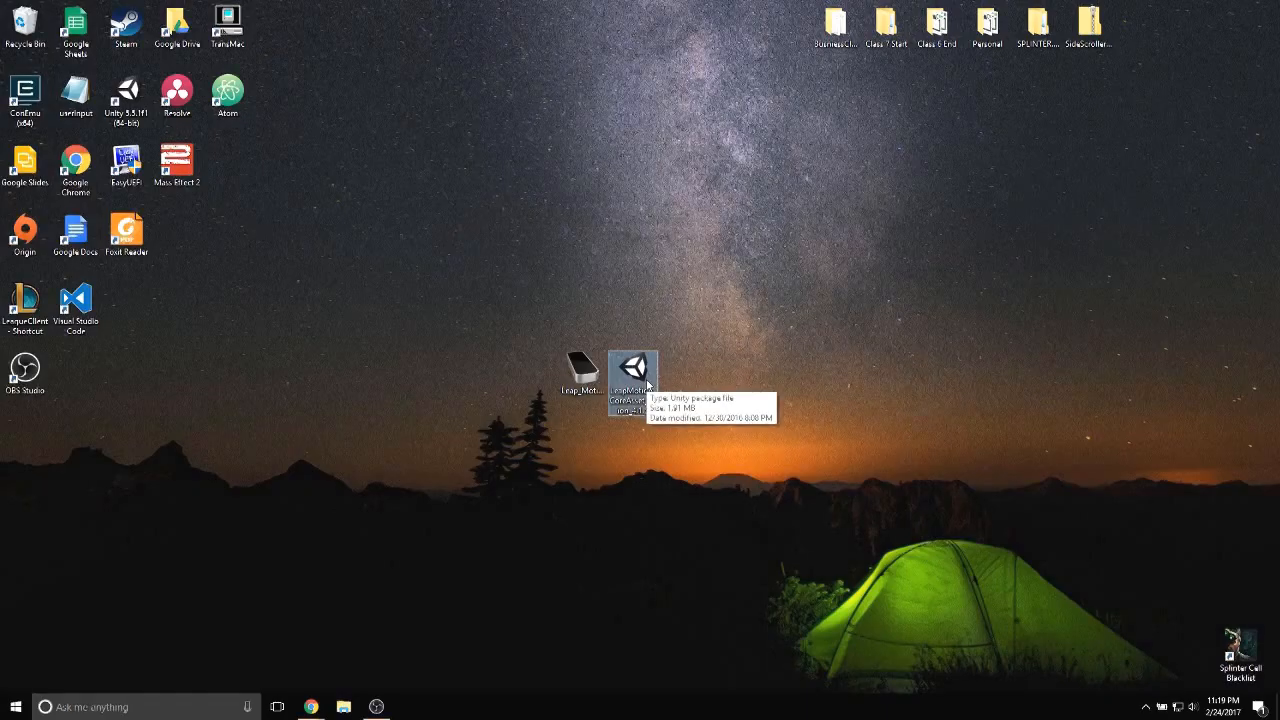
{"action": "mouse_move", "coordinate": [320, 692]}
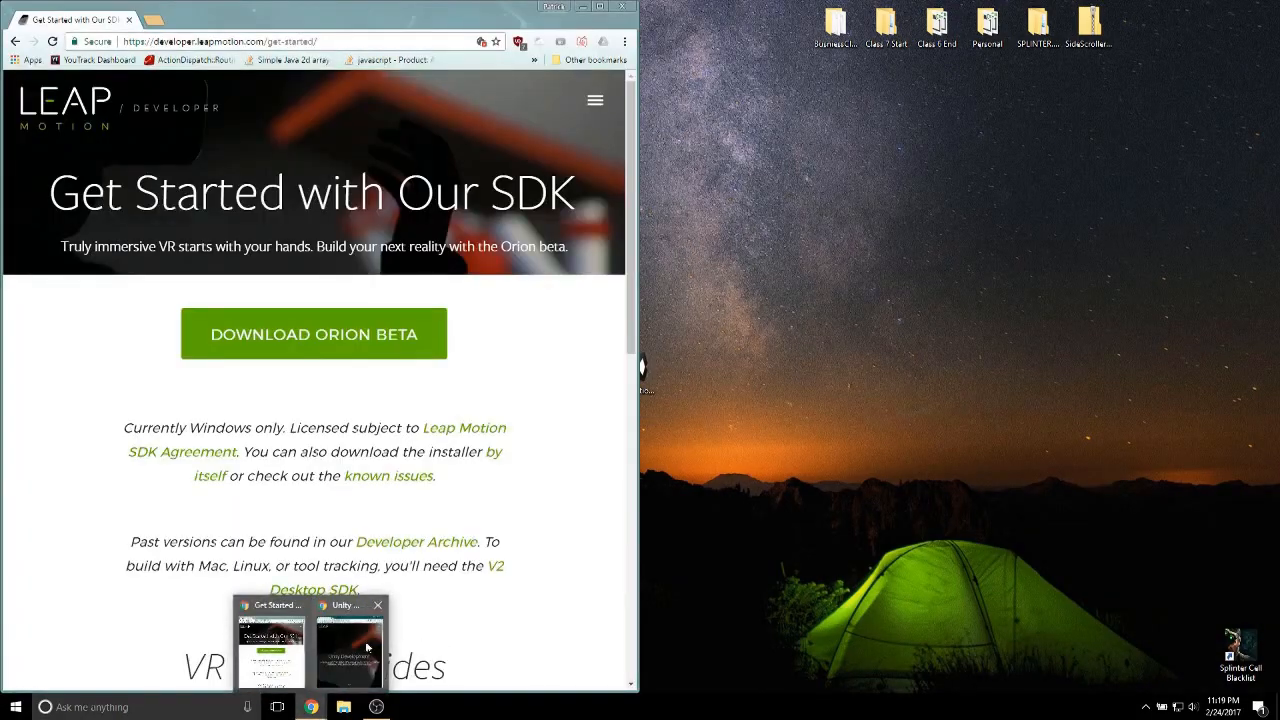
Bring the Leap Motion Unity development page up beside the SDK download page
{"action": "left_click", "coordinate": [348, 650]}
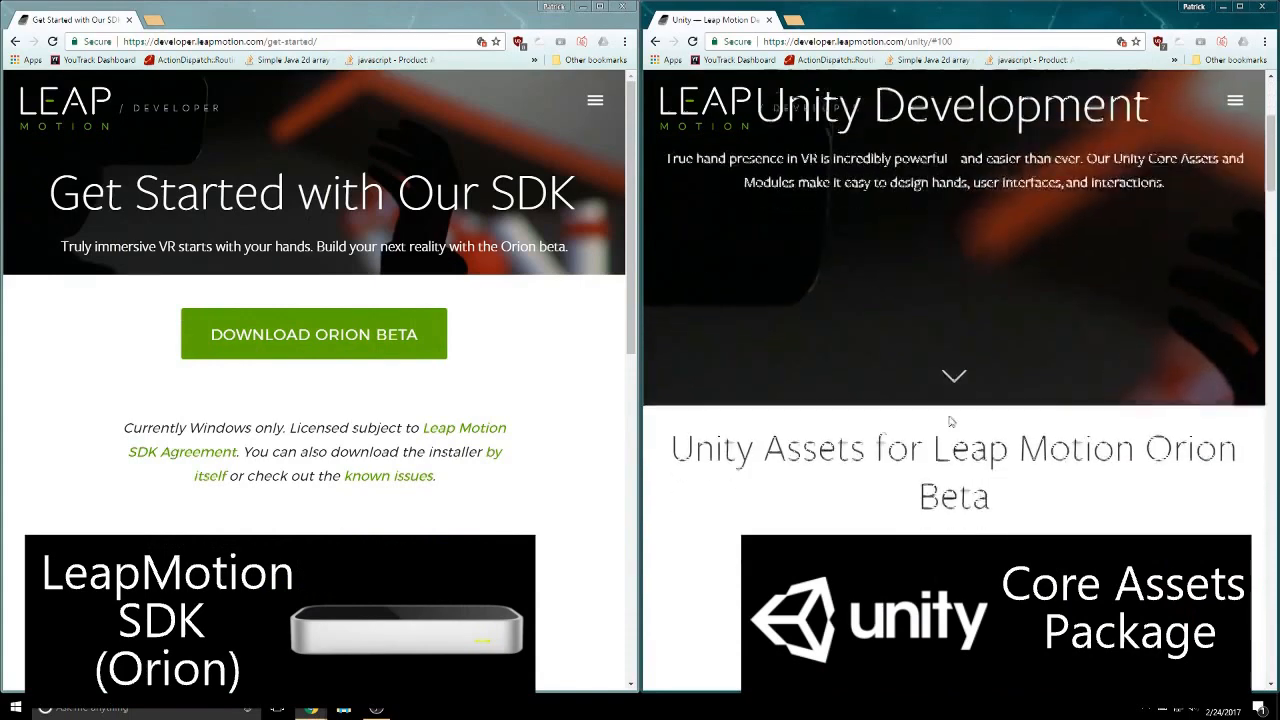
{"action": "scroll", "scroll_direction": "down", "scroll_amount": 3}
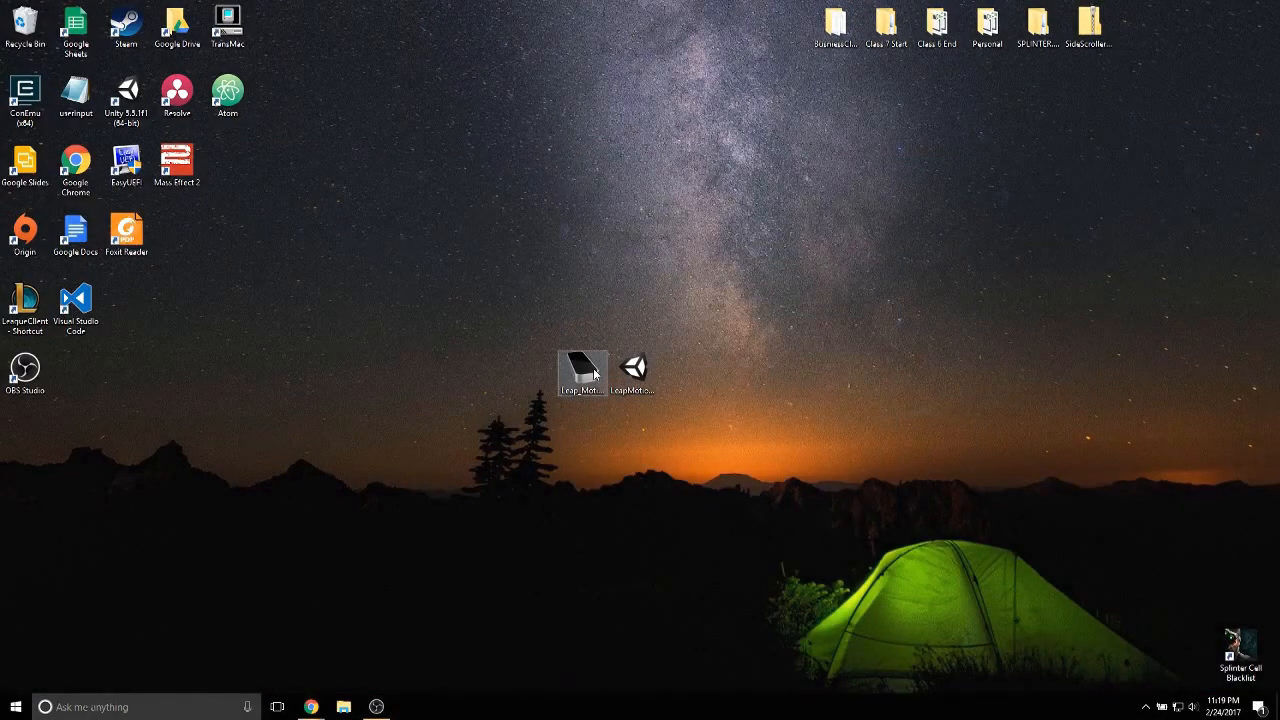
Run the Leap Motion controller installer and finish it with 'Launch Browser for VR Setup' unchecked
{"action": "double_click", "coordinate": [582, 368]}
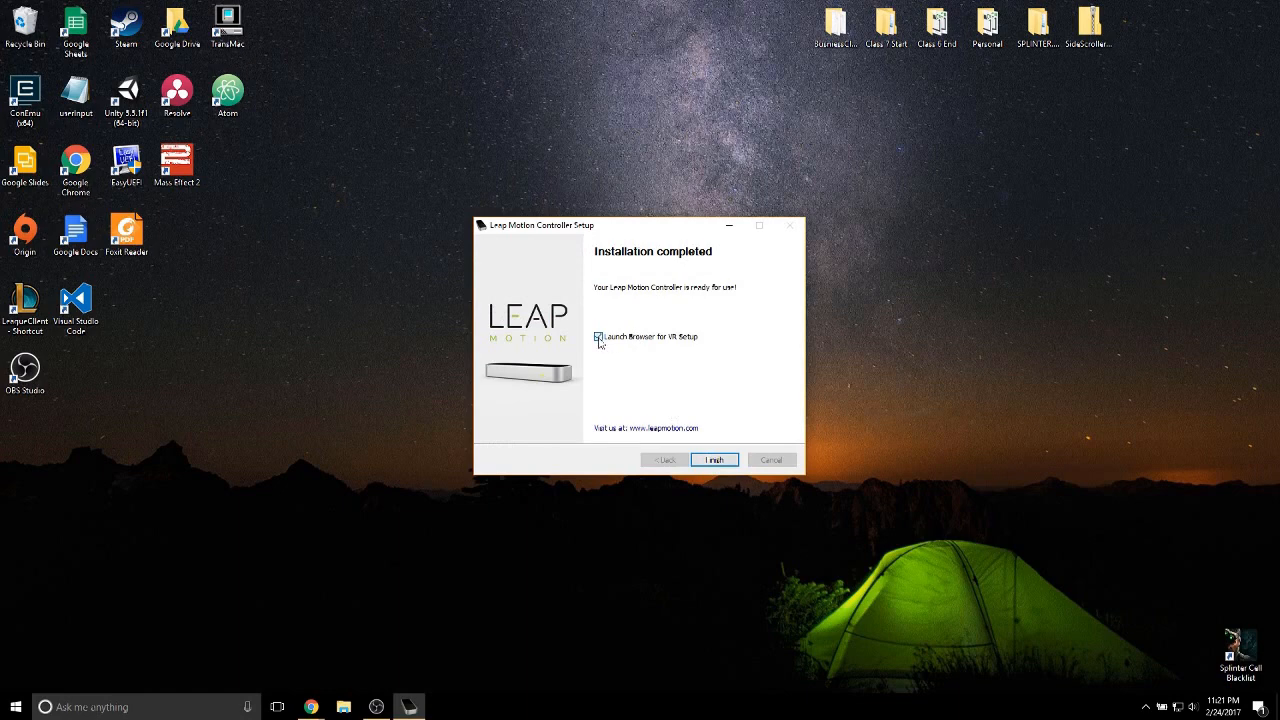
{"action": "left_click", "coordinate": [600, 336]}
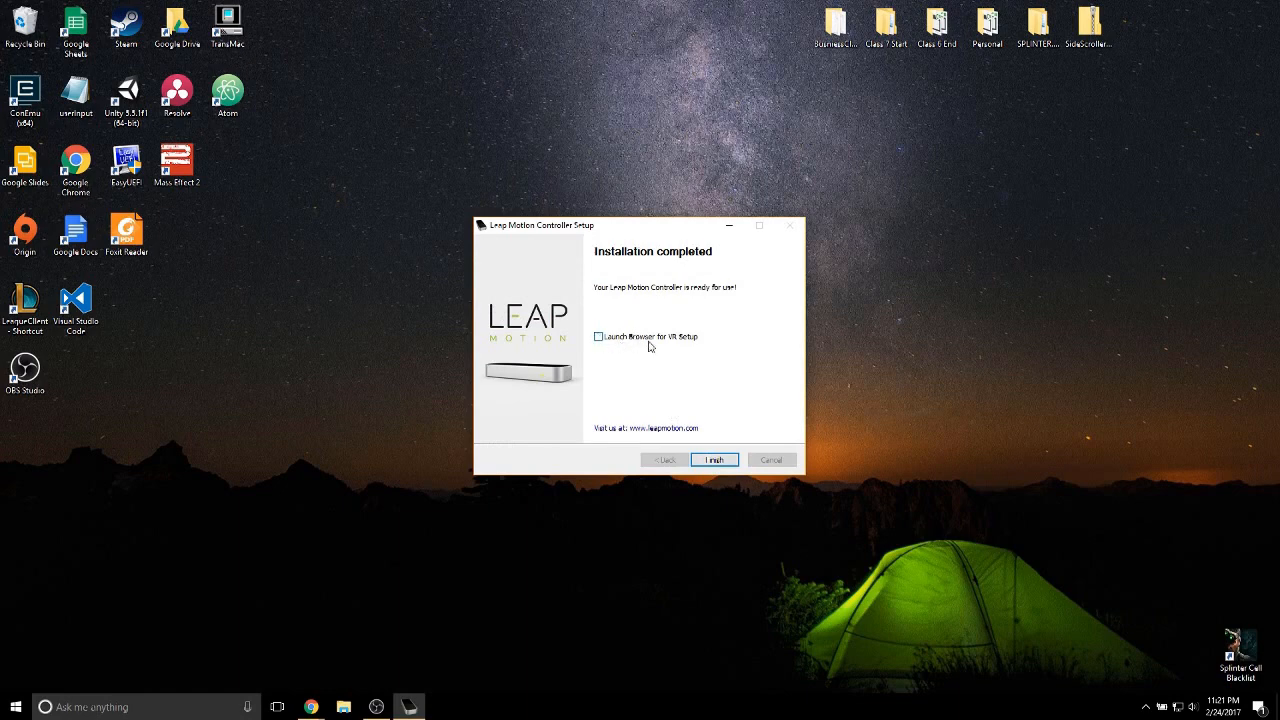
{"action": "left_click", "coordinate": [714, 458]}
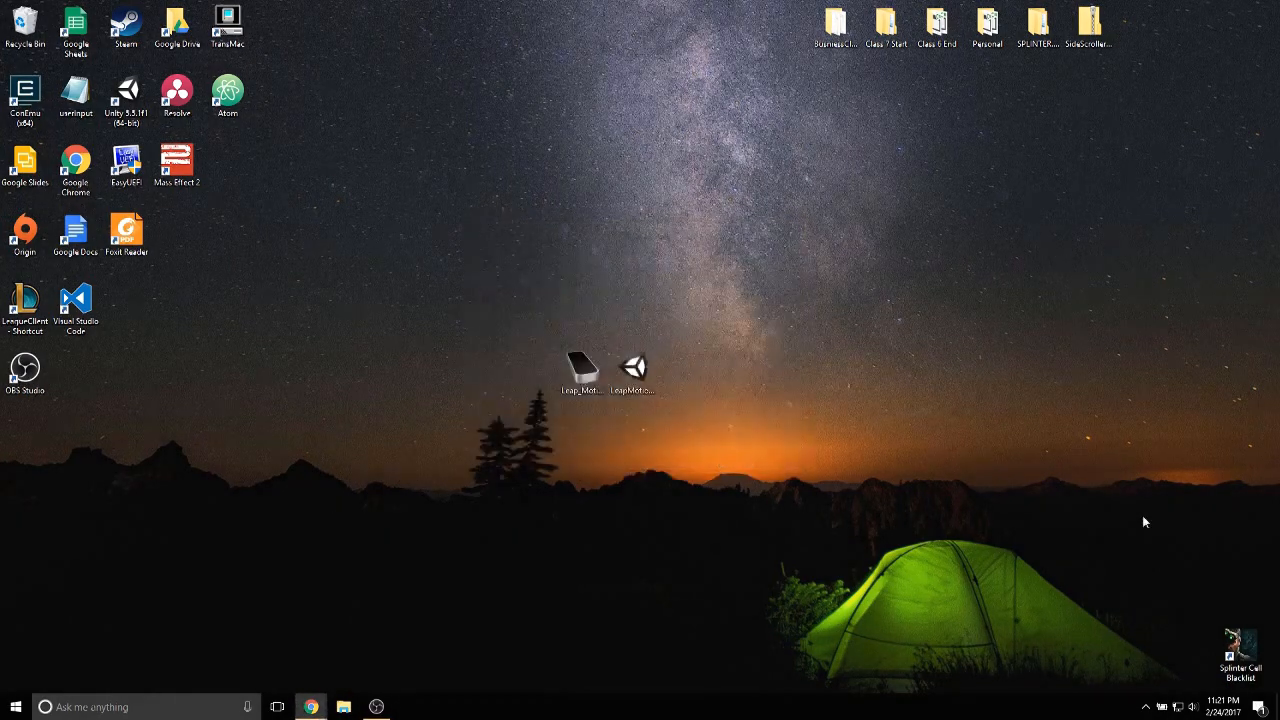
Launch the Leap Motion Control Panel and then Unity from Start menu searches
{"action": "left_click", "coordinate": [1146, 706]}
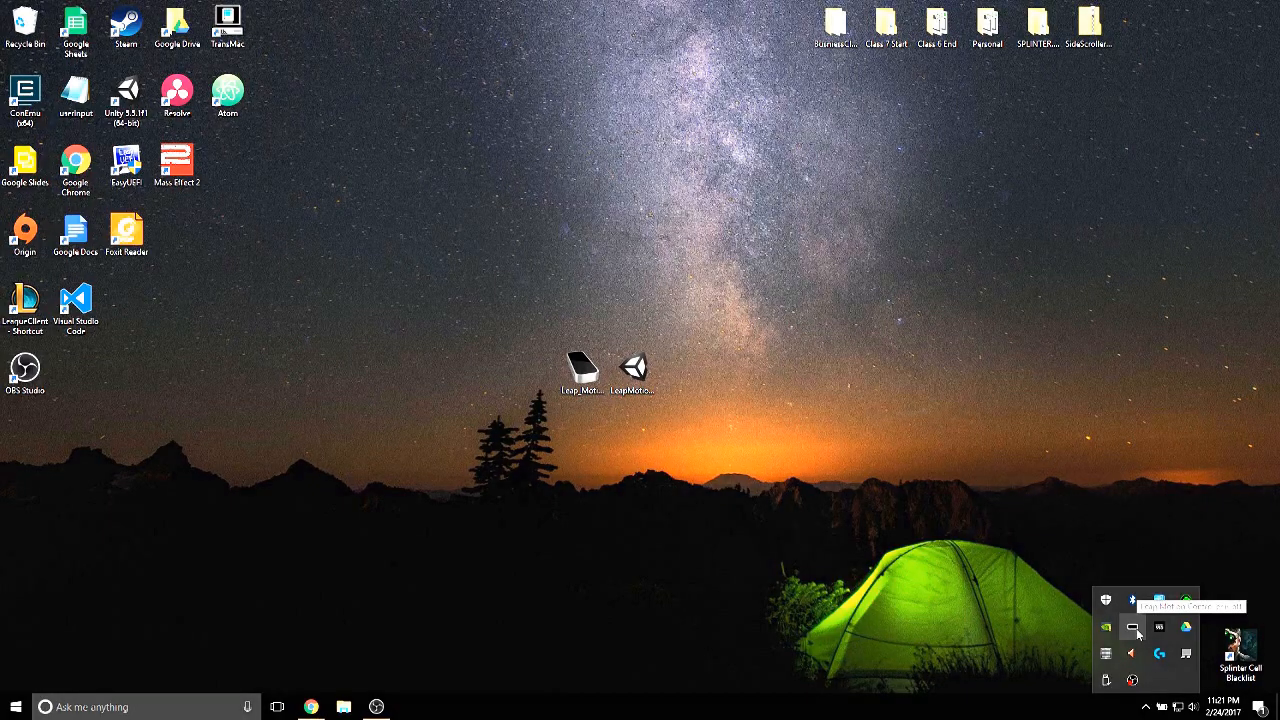
{"action": "left_click", "coordinate": [14, 708]}
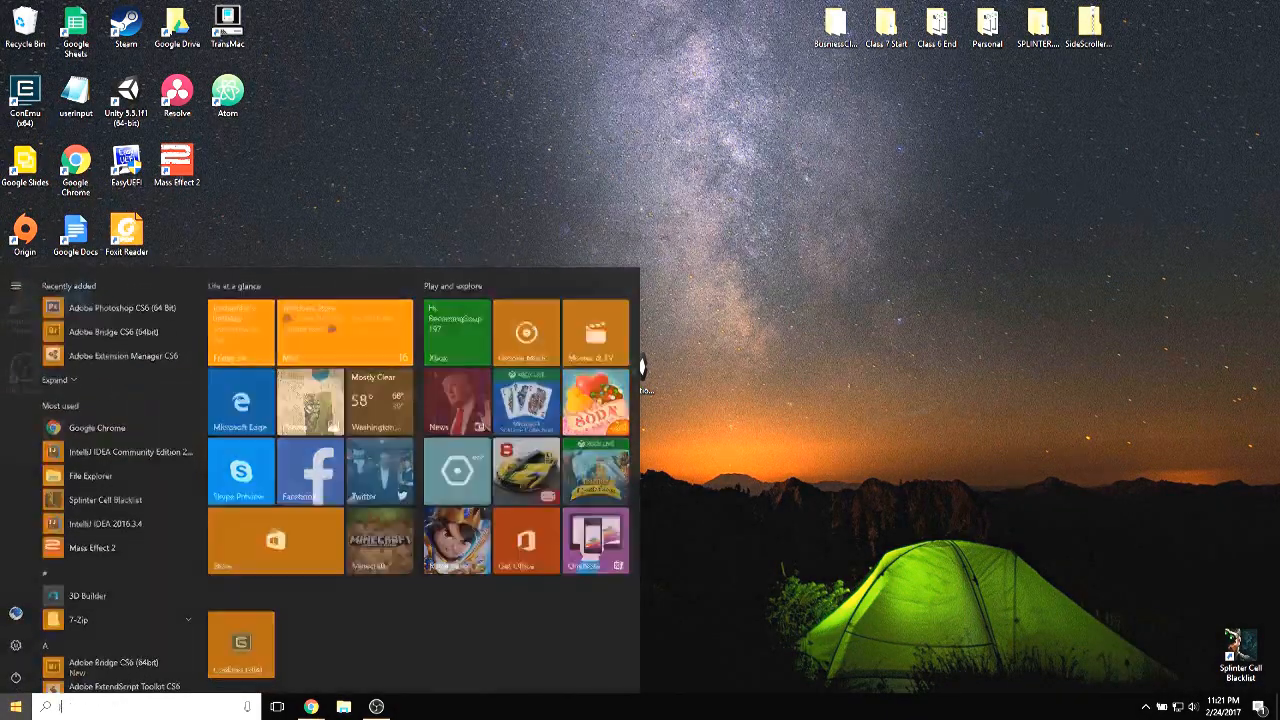
{"action": "type", "text": "leap"}
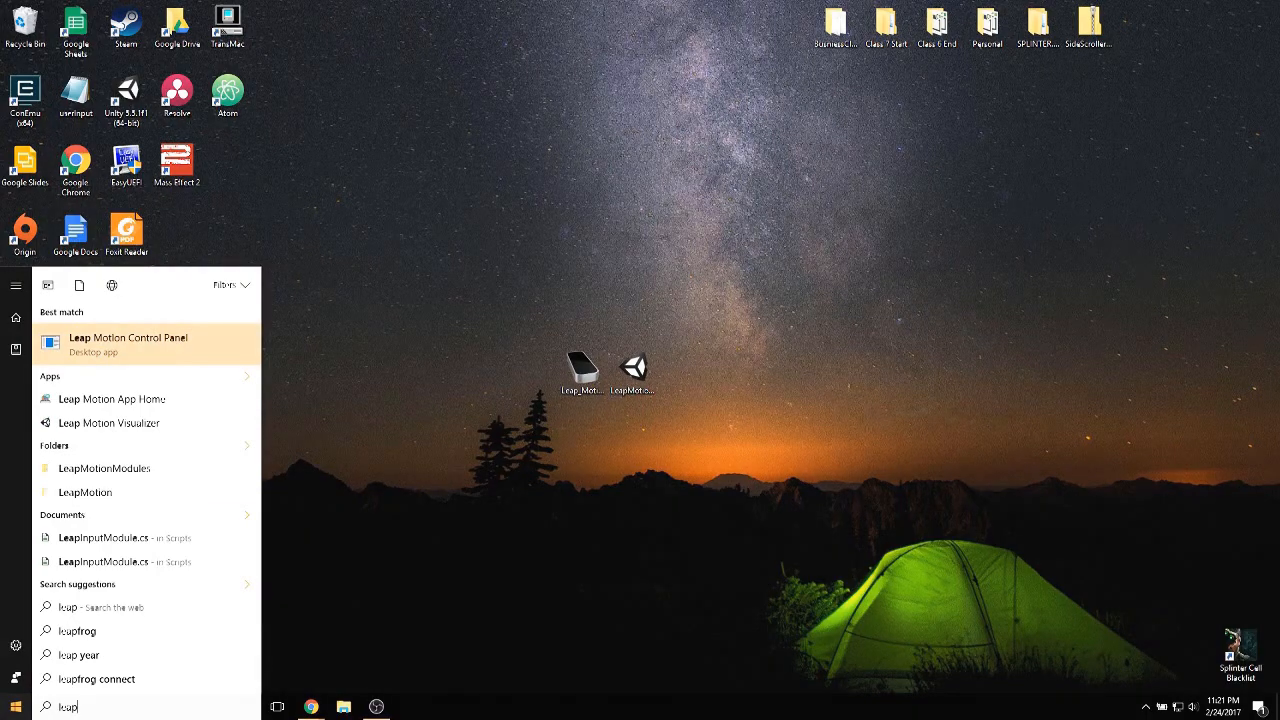
{"action": "left_click", "coordinate": [128, 344]}
{"action": "type", "text": "u"}
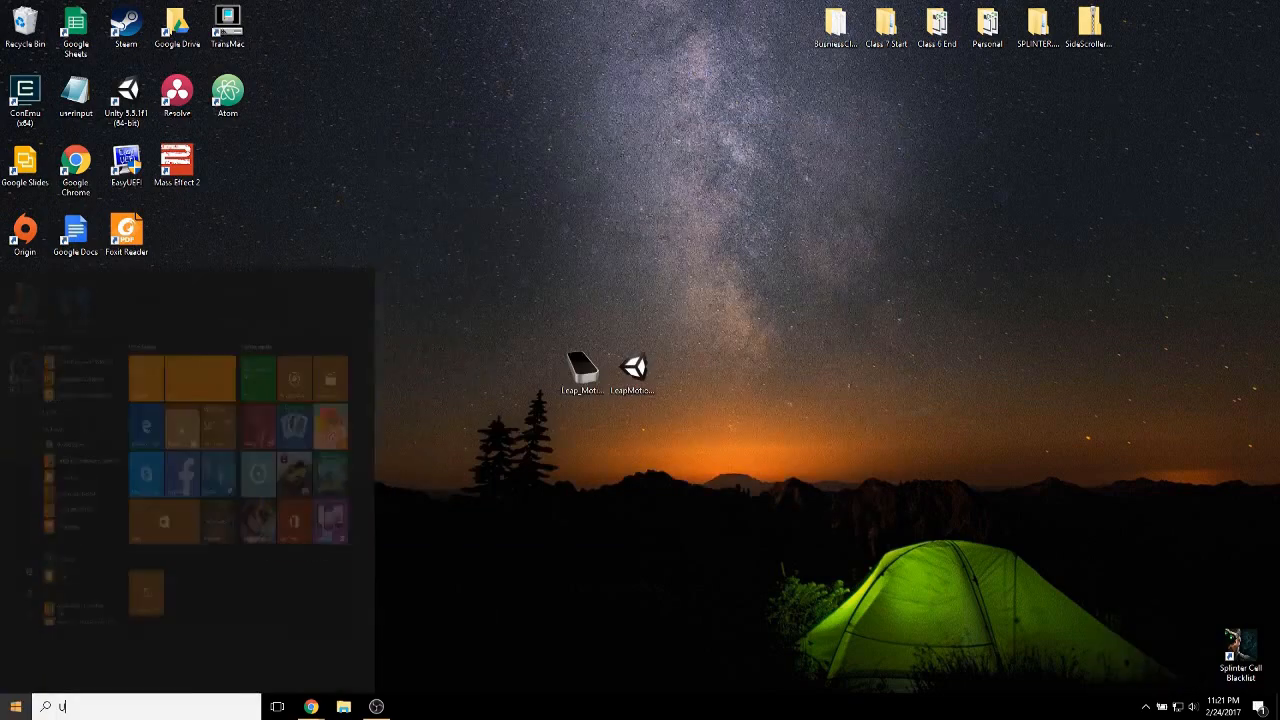
{"action": "type", "text": "nit"}
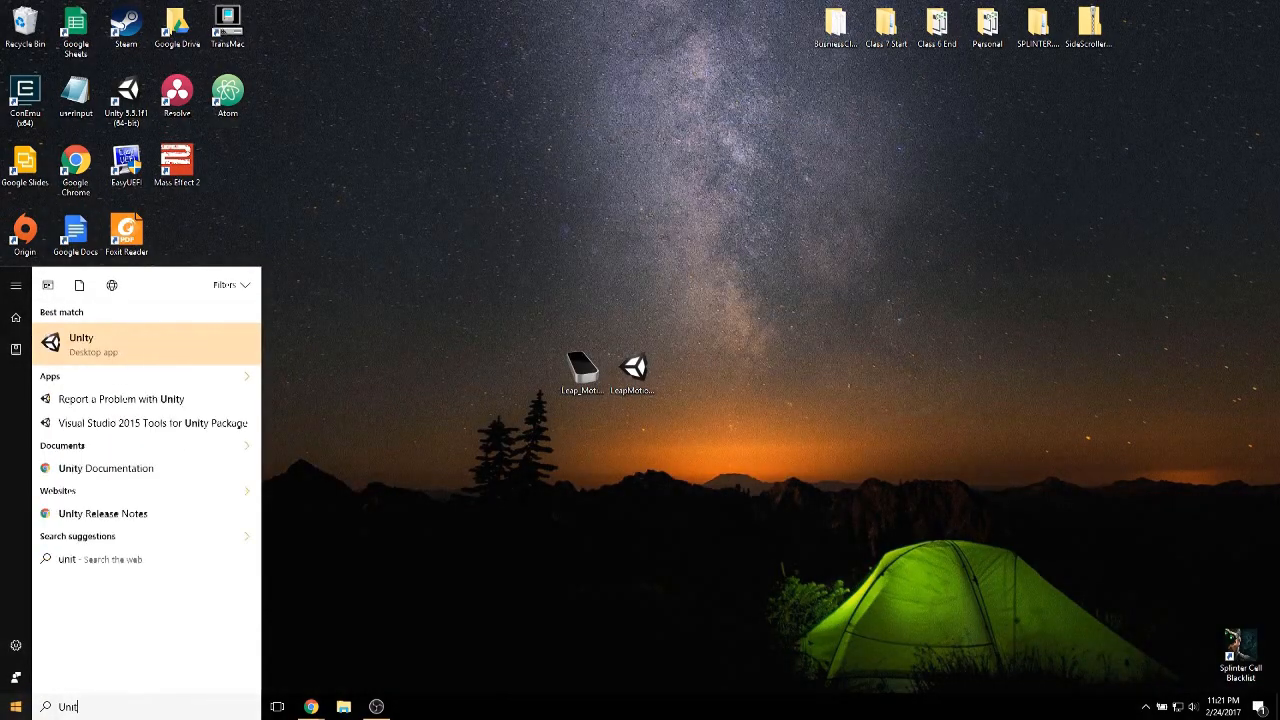
{"action": "left_click", "coordinate": [80, 344]}
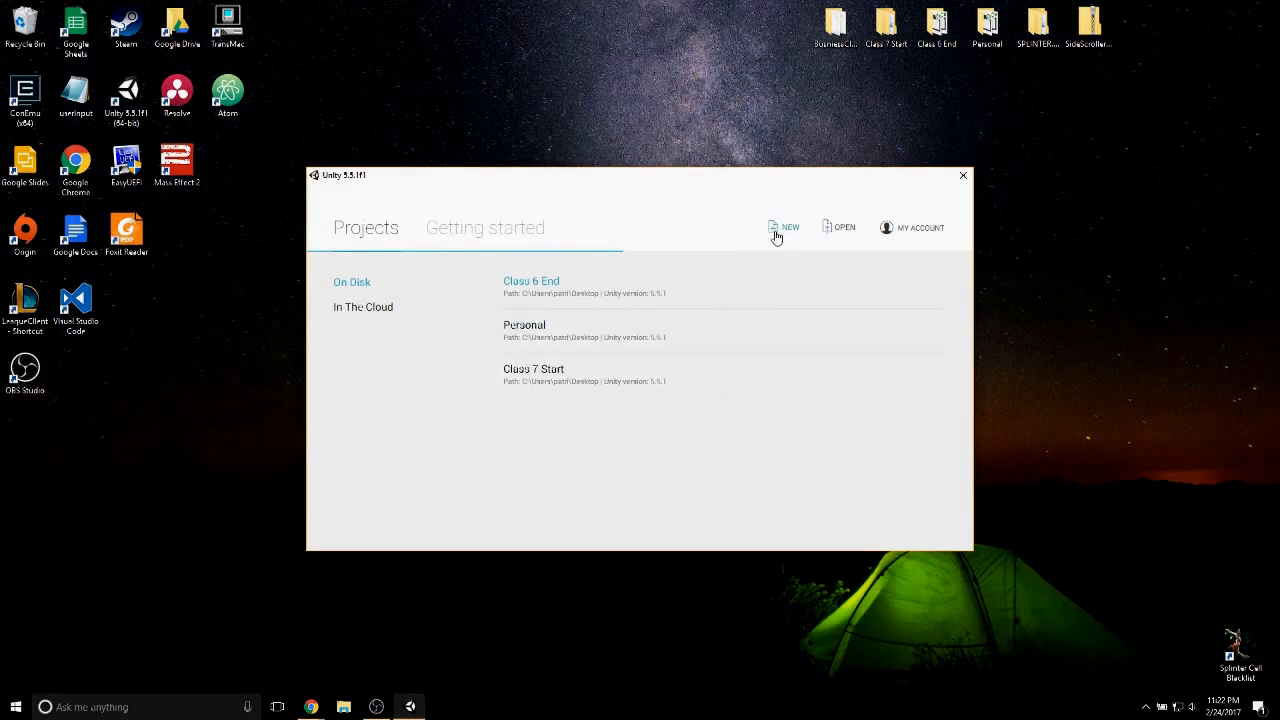
Create a new 3D project named 'YouTube Tutorial' with Unity Analytics disabled
{"action": "left_click", "coordinate": [784, 228]}
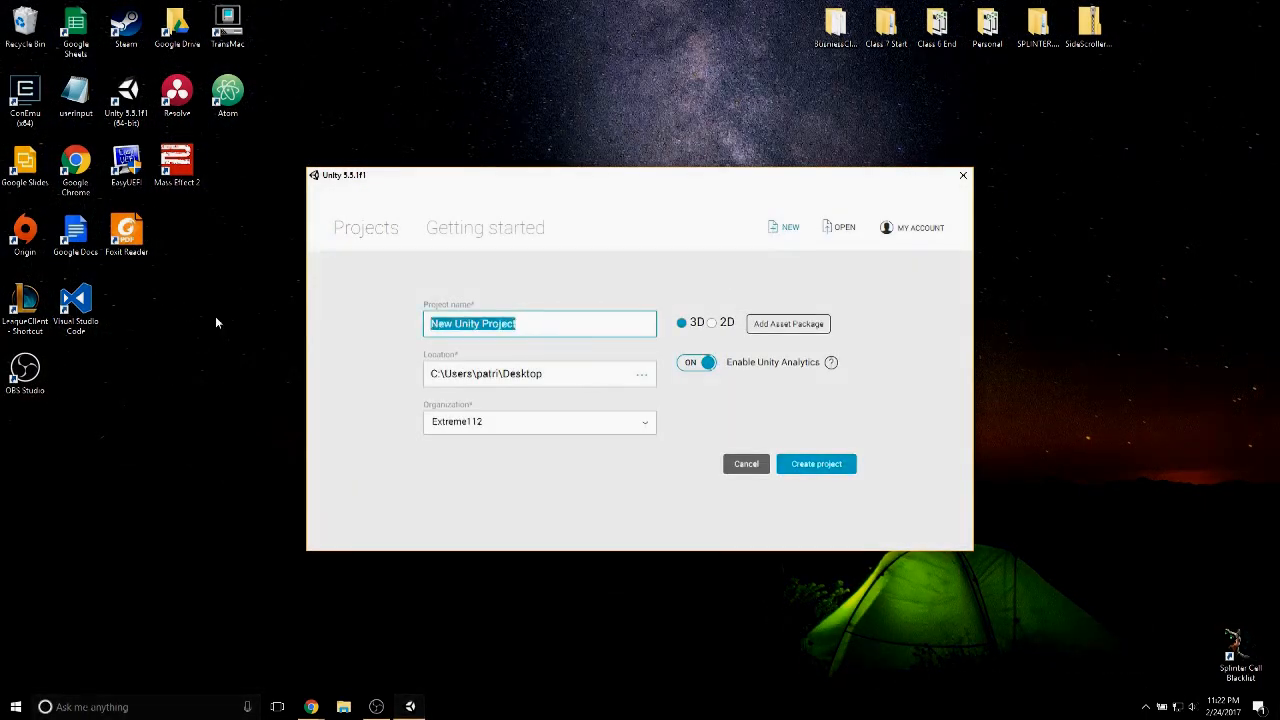
{"action": "type", "text": "YouTube Tu"}
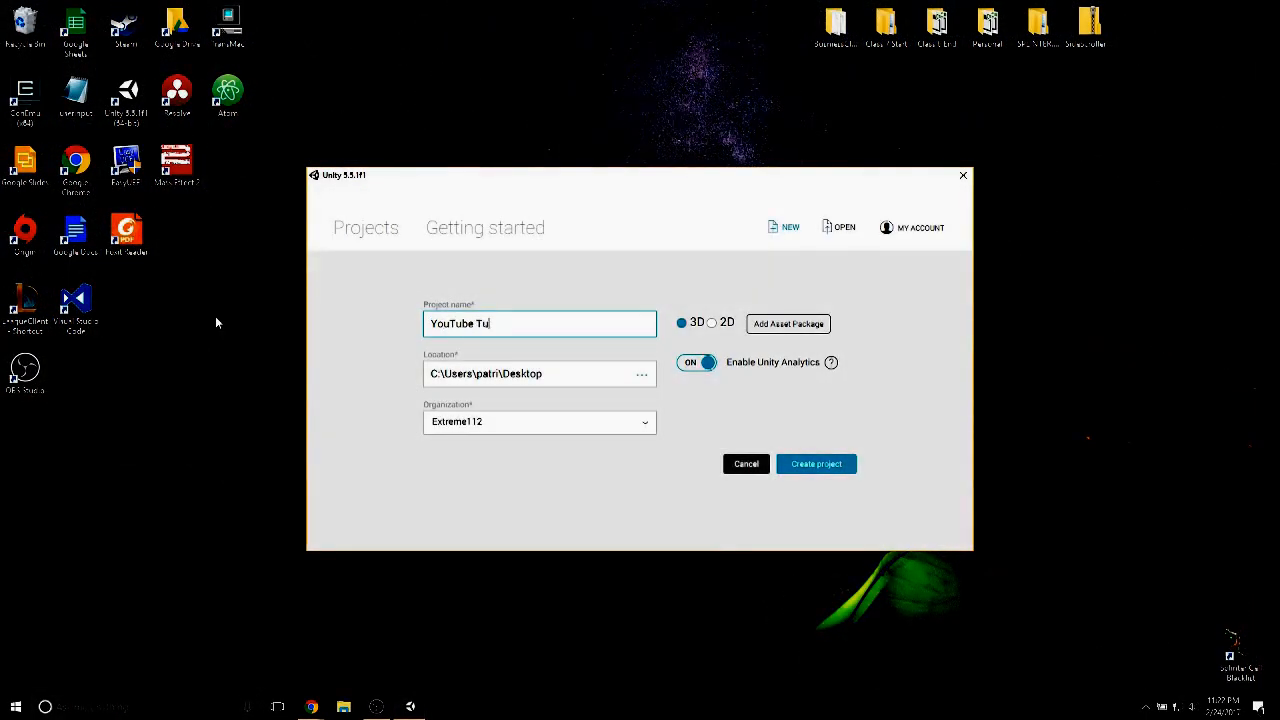
{"action": "left_click", "coordinate": [696, 362]}
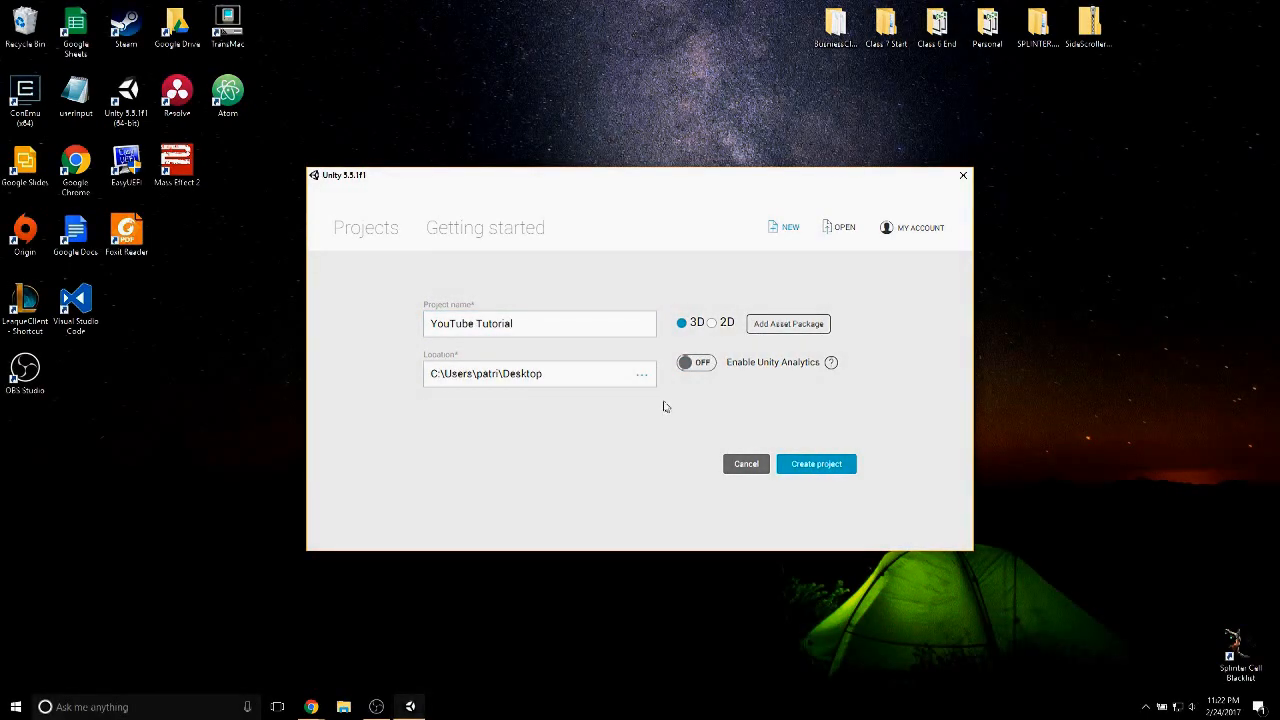
{"action": "left_click", "coordinate": [640, 374]}
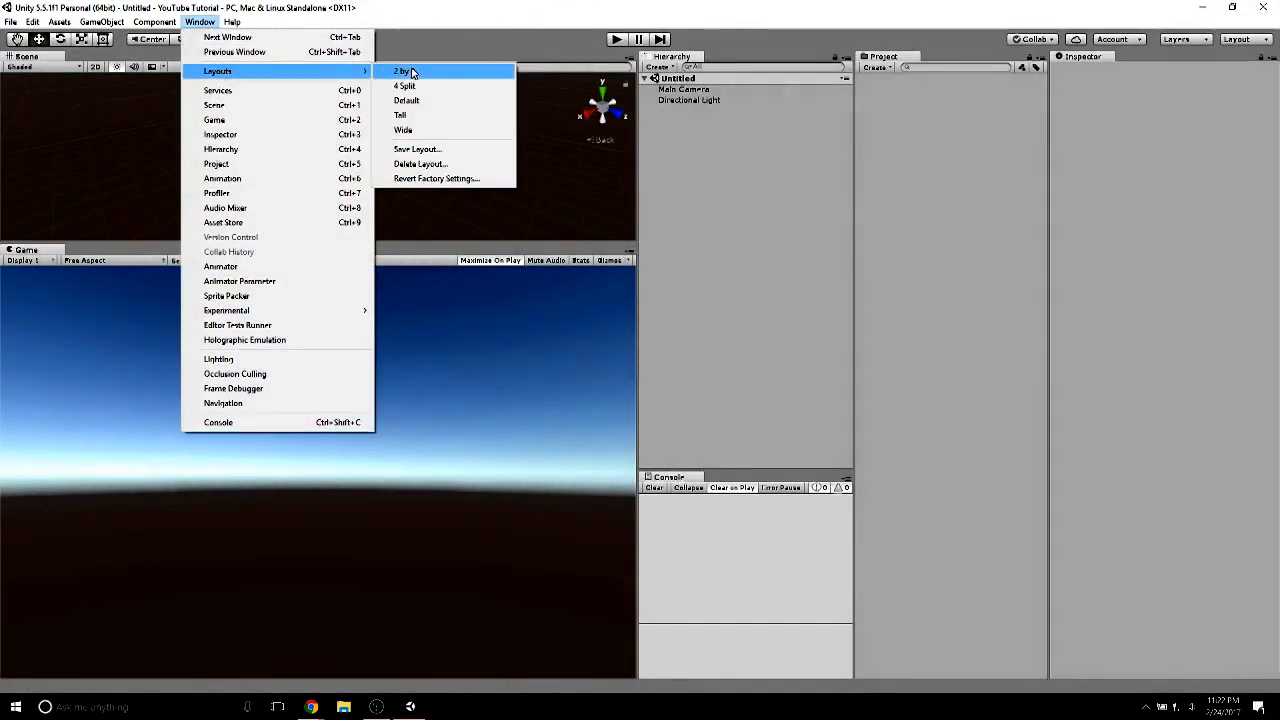
Switch to the 2 by 3 layout and import all contents of the LeapMotion Core Asset Orion 4.1.5 package
{"action": "left_click", "coordinate": [400, 70]}
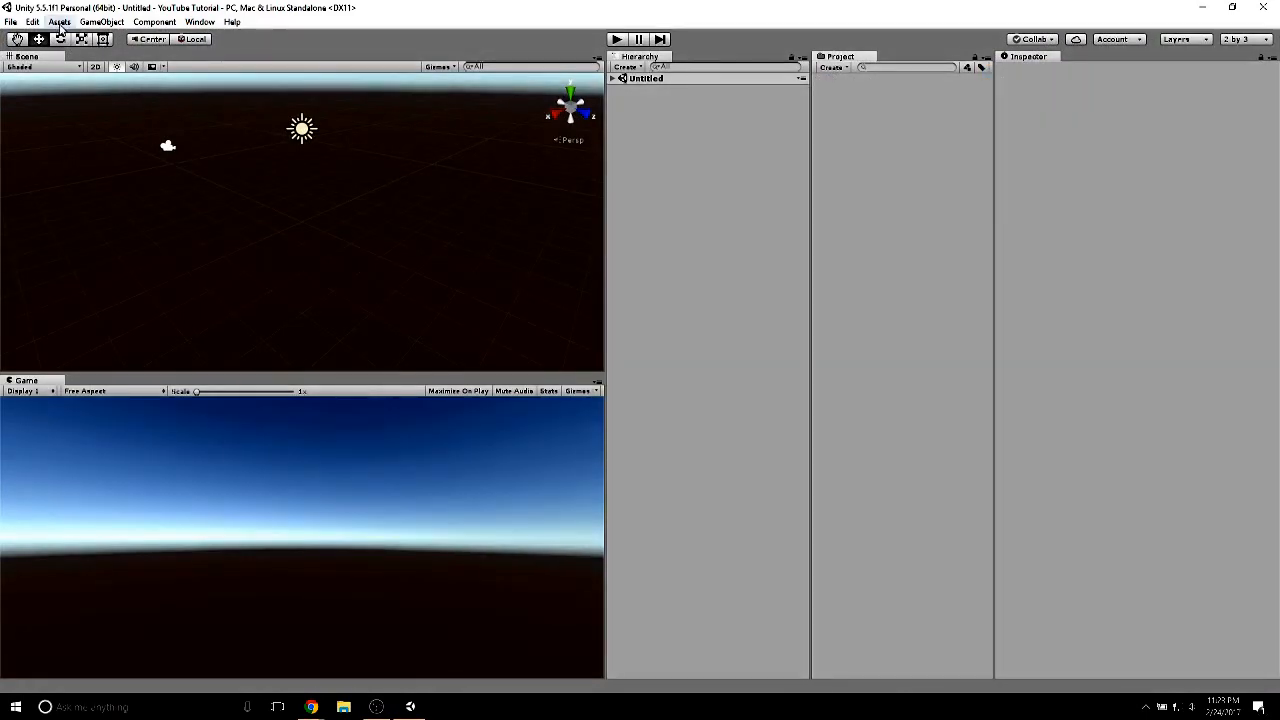
{"action": "left_click", "coordinate": [60, 20]}
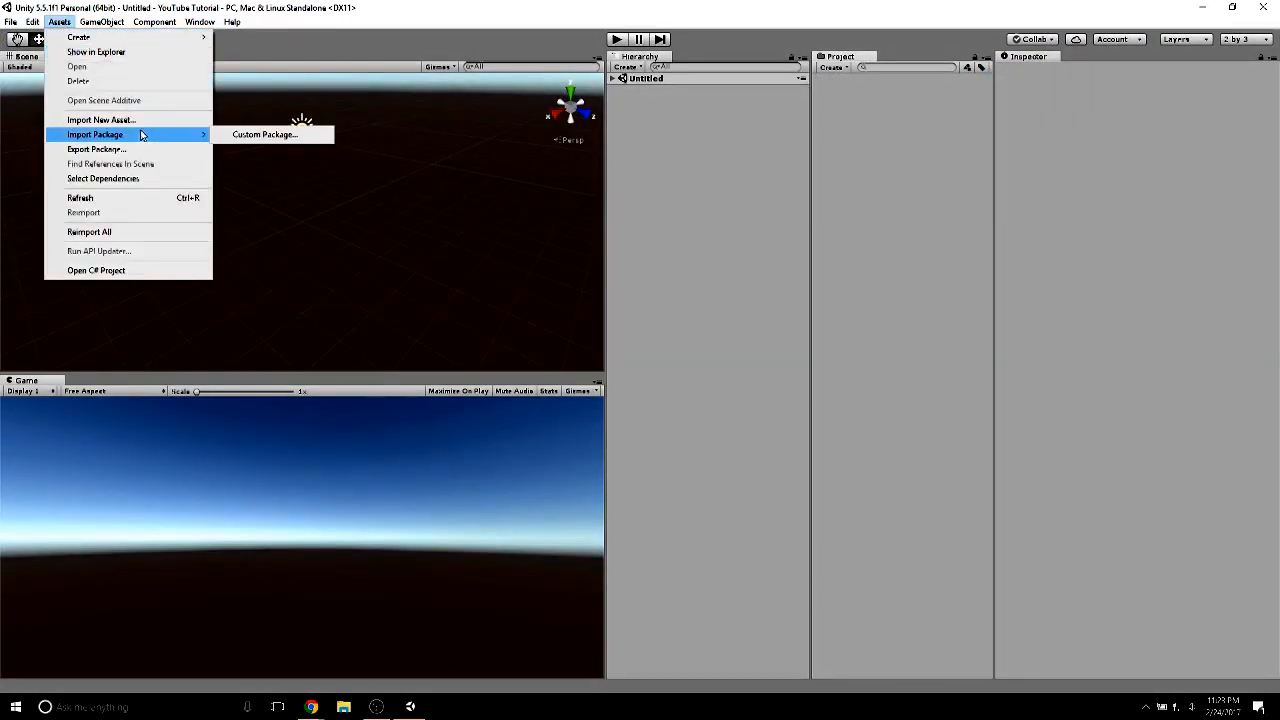
{"action": "left_click", "coordinate": [264, 134]}
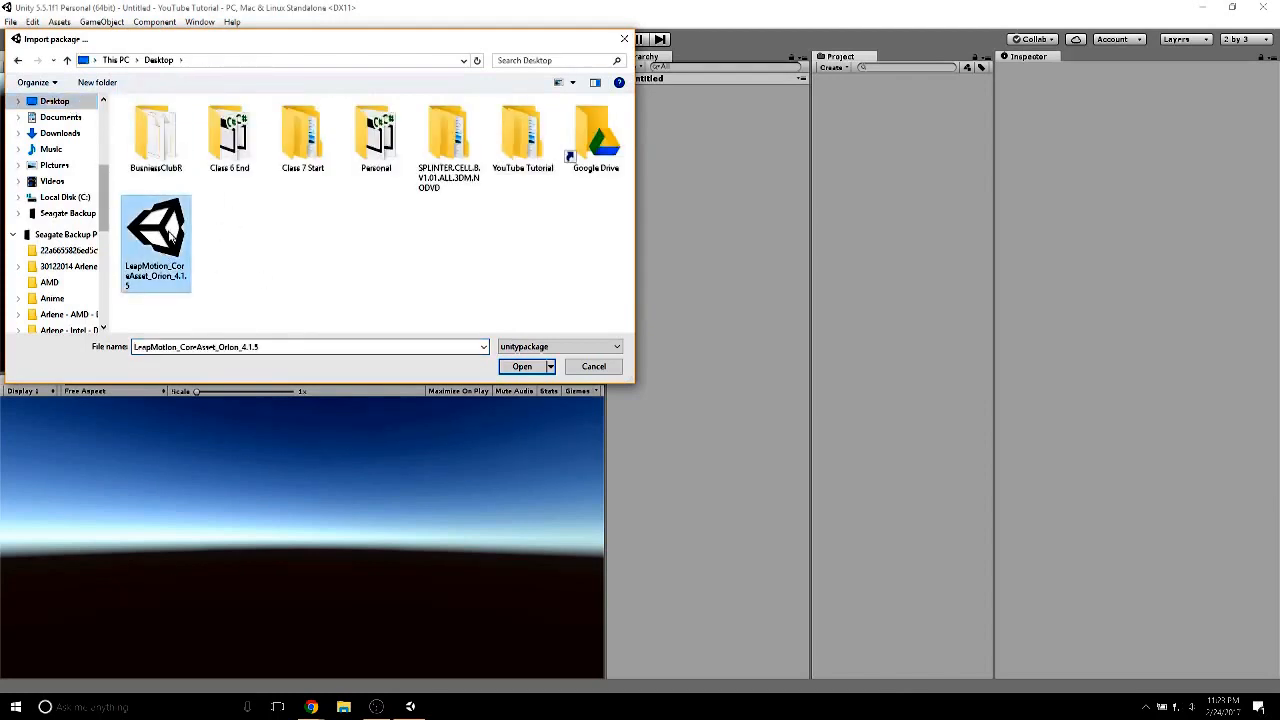
{"action": "left_click", "coordinate": [520, 366]}
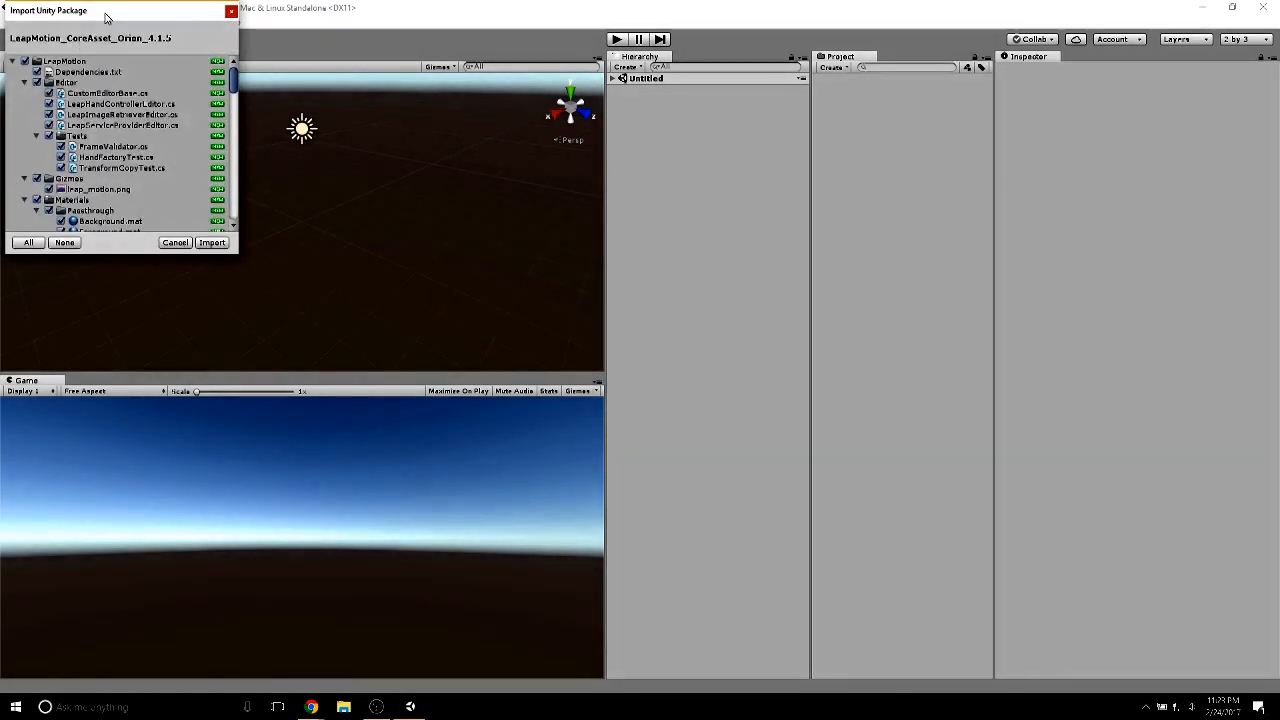
{"action": "left_click", "coordinate": [212, 242]}
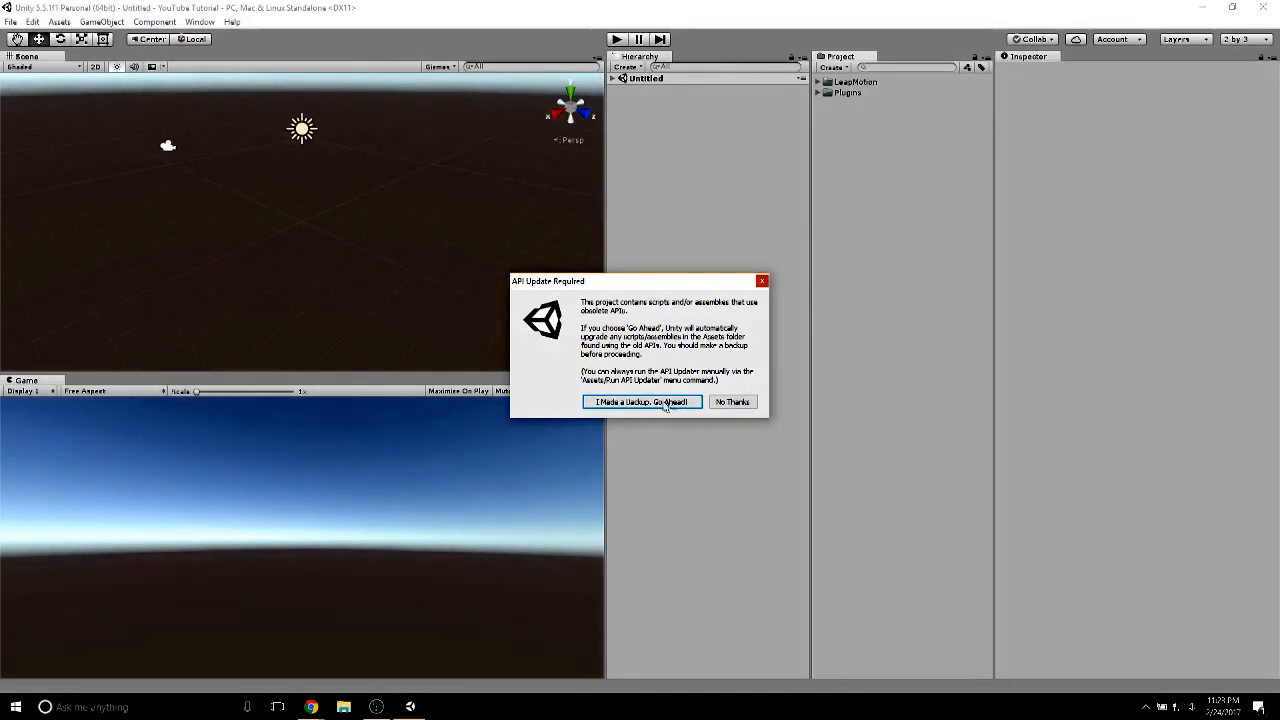
Confirm 'I Made a Backup. Go Ahead!' so Unity upgrades the obsolete Leap Motion scripts
{"action": "left_click", "coordinate": [640, 400]}
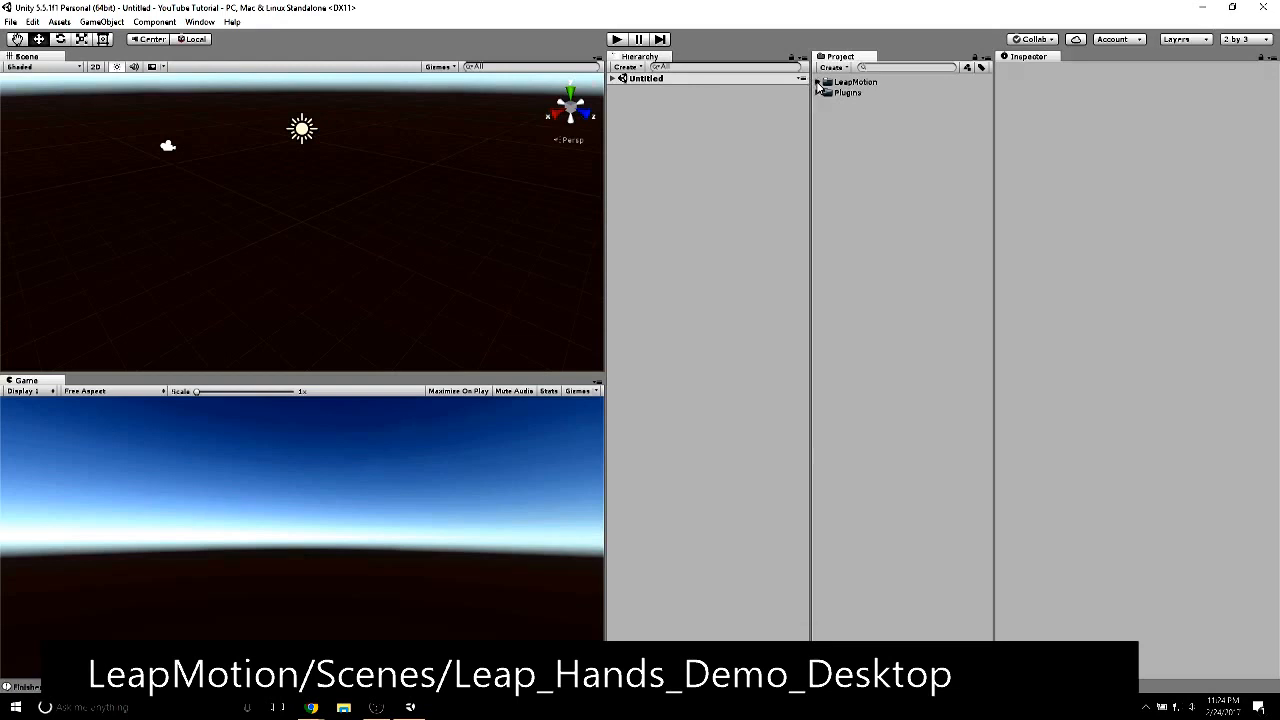
Open the Leap_Hands_Demo_Desktop scene from LeapMotion > Scenes and cancel the Leap Motion Control Panel
{"action": "left_click", "coordinate": [820, 82]}
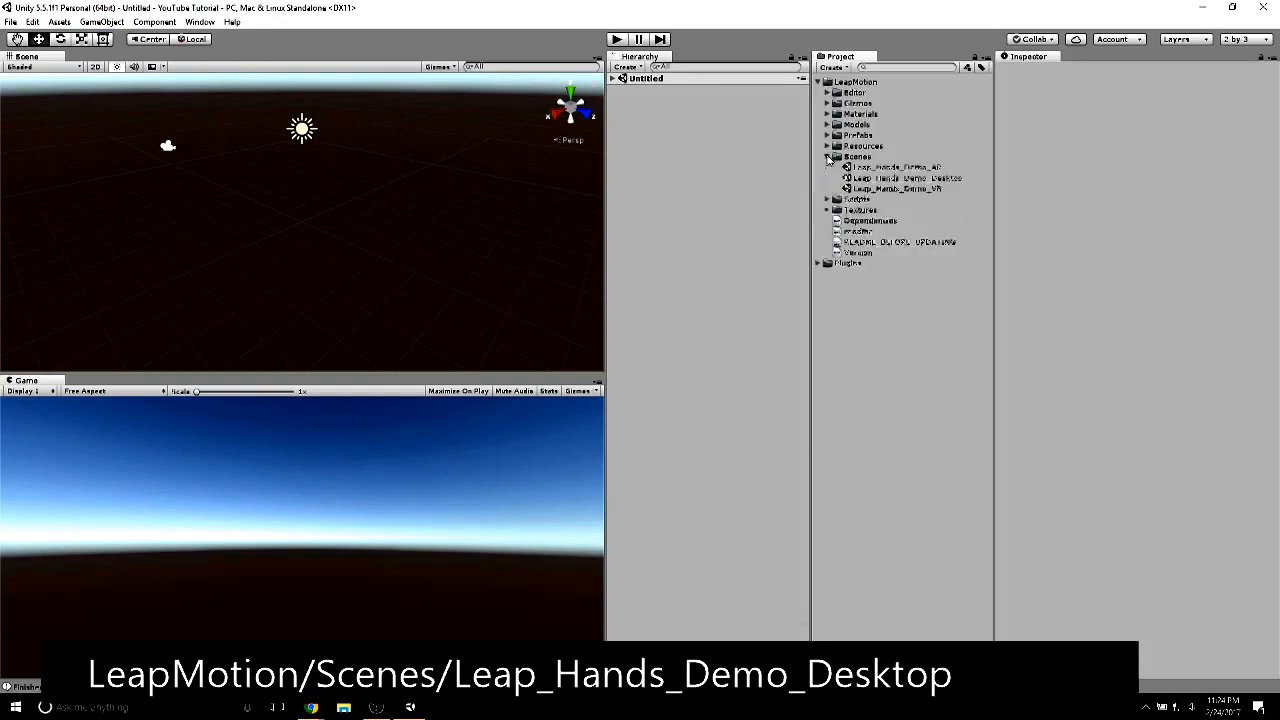
{"action": "double_click", "coordinate": [904, 176]}
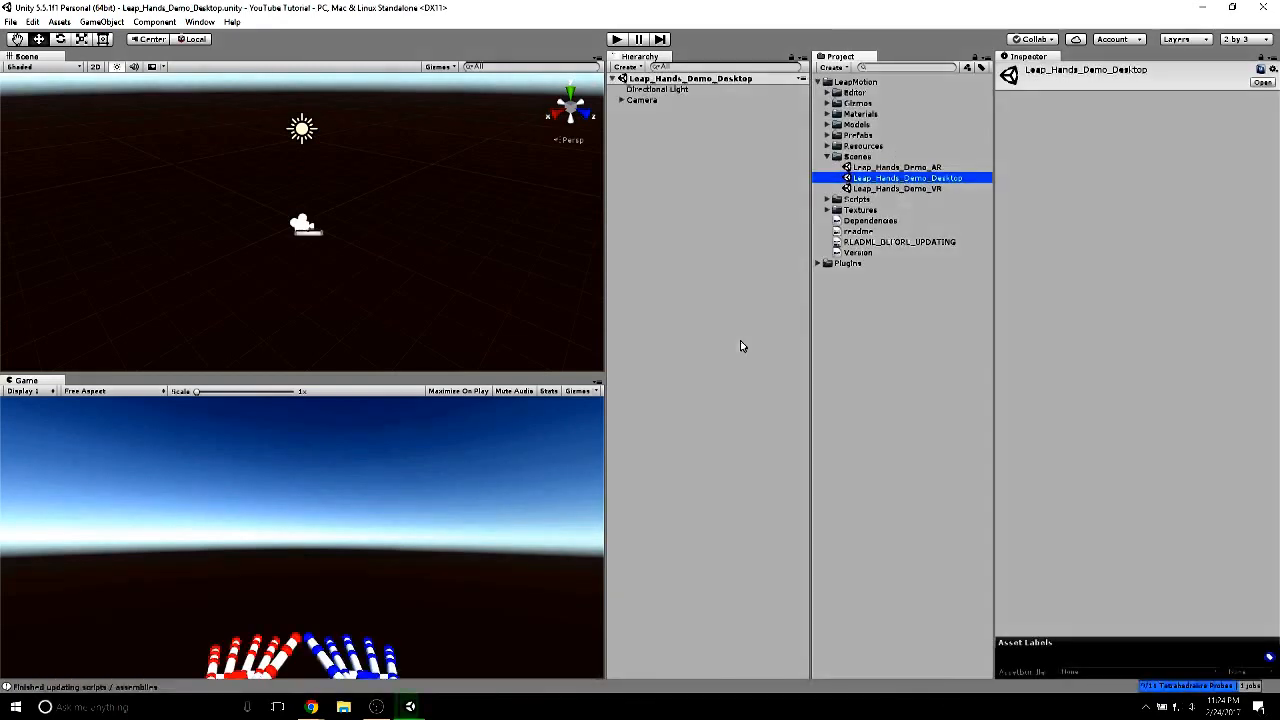
{"action": "left_click", "coordinate": [616, 40]}
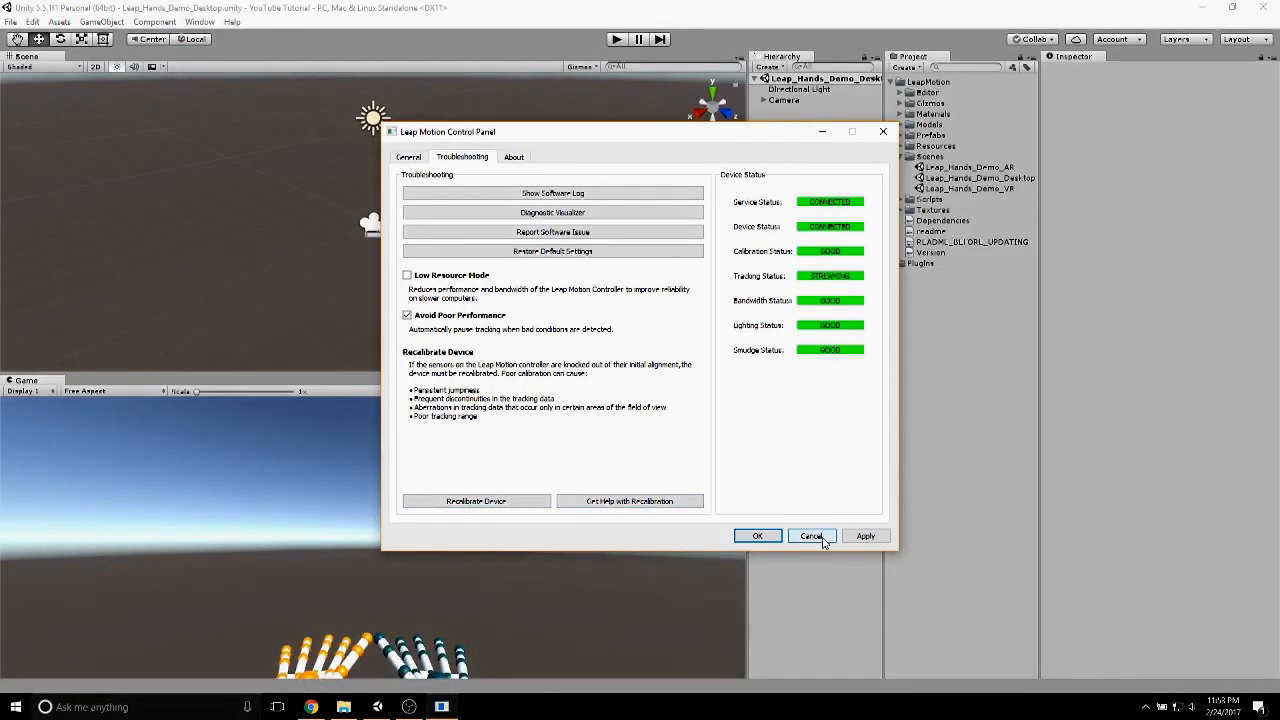
{"action": "left_click", "coordinate": [810, 536]}
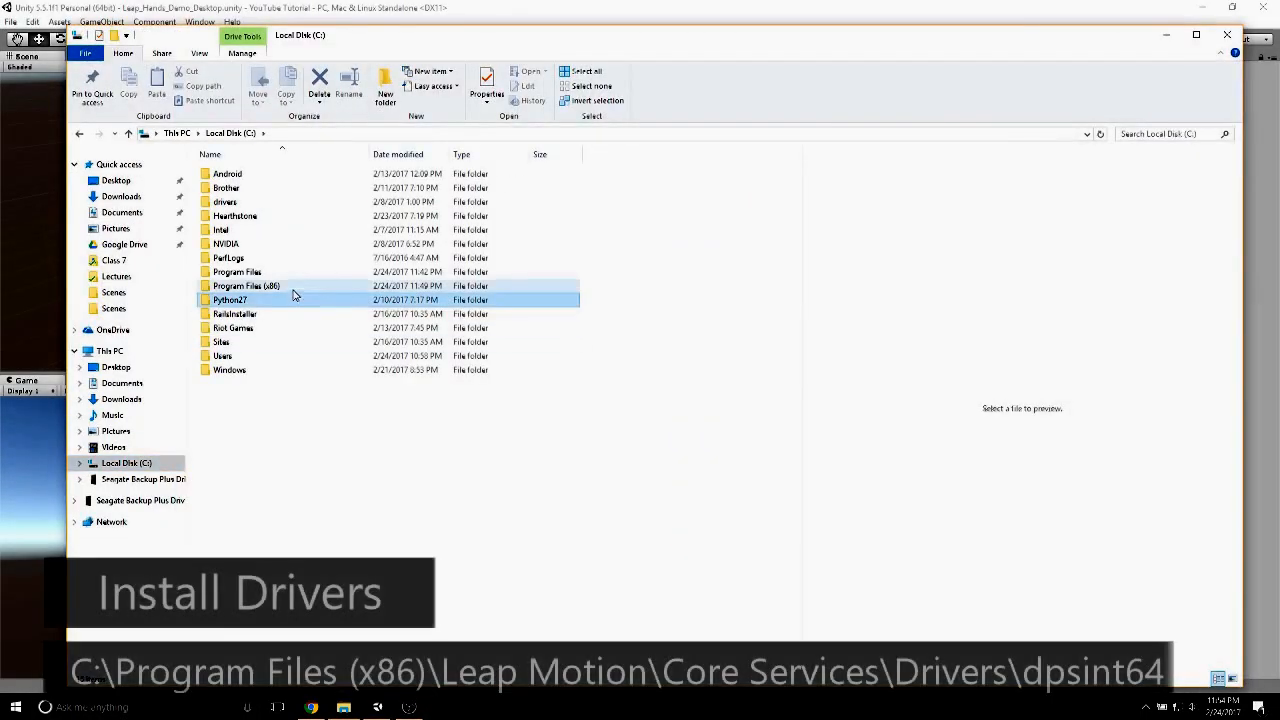
Browse into Program Files (x86) toward the Leap Motion Drivers folder, then close File Explorer
{"action": "double_click", "coordinate": [246, 284]}
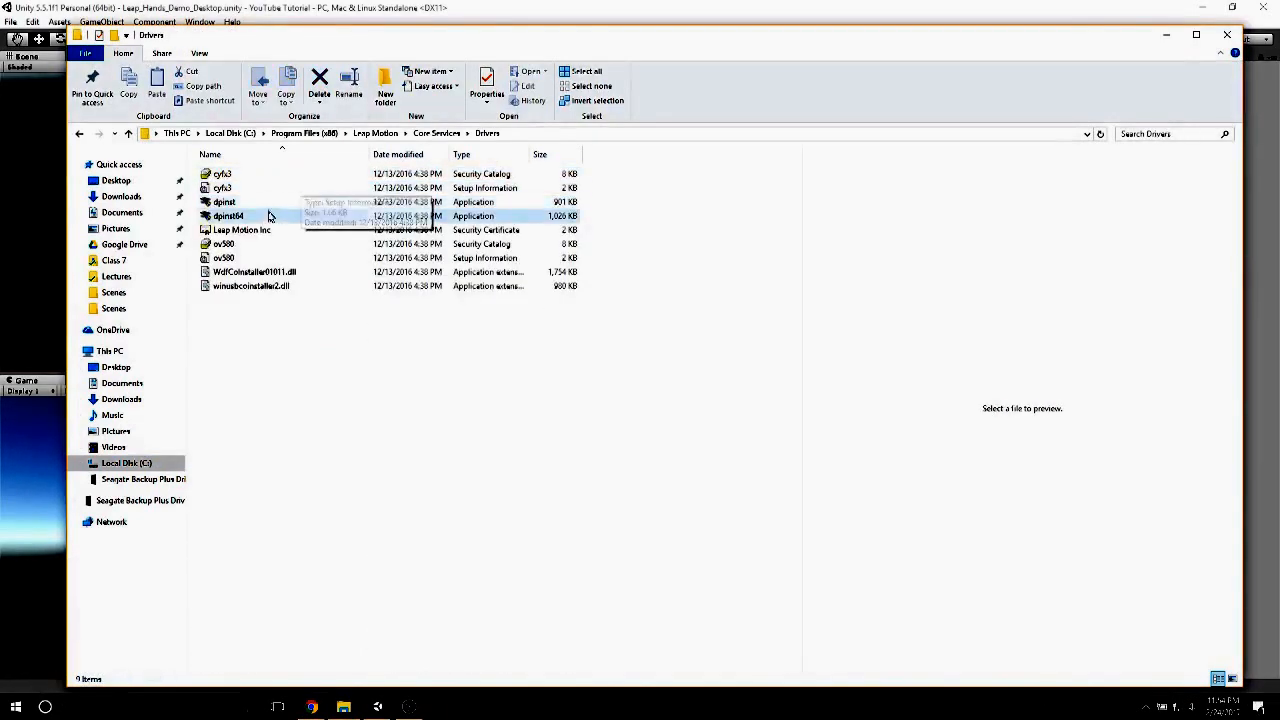
{"action": "mouse_move", "coordinate": [276, 218]}
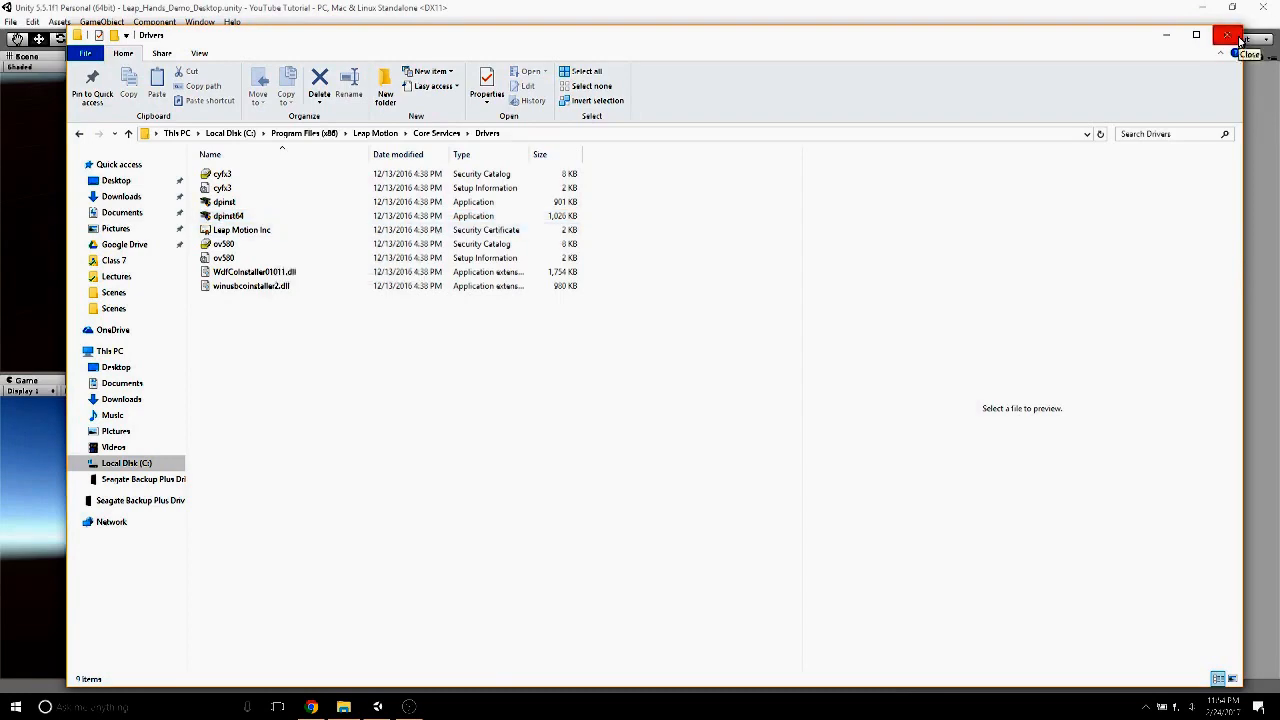
{"action": "left_click", "coordinate": [1228, 36]}
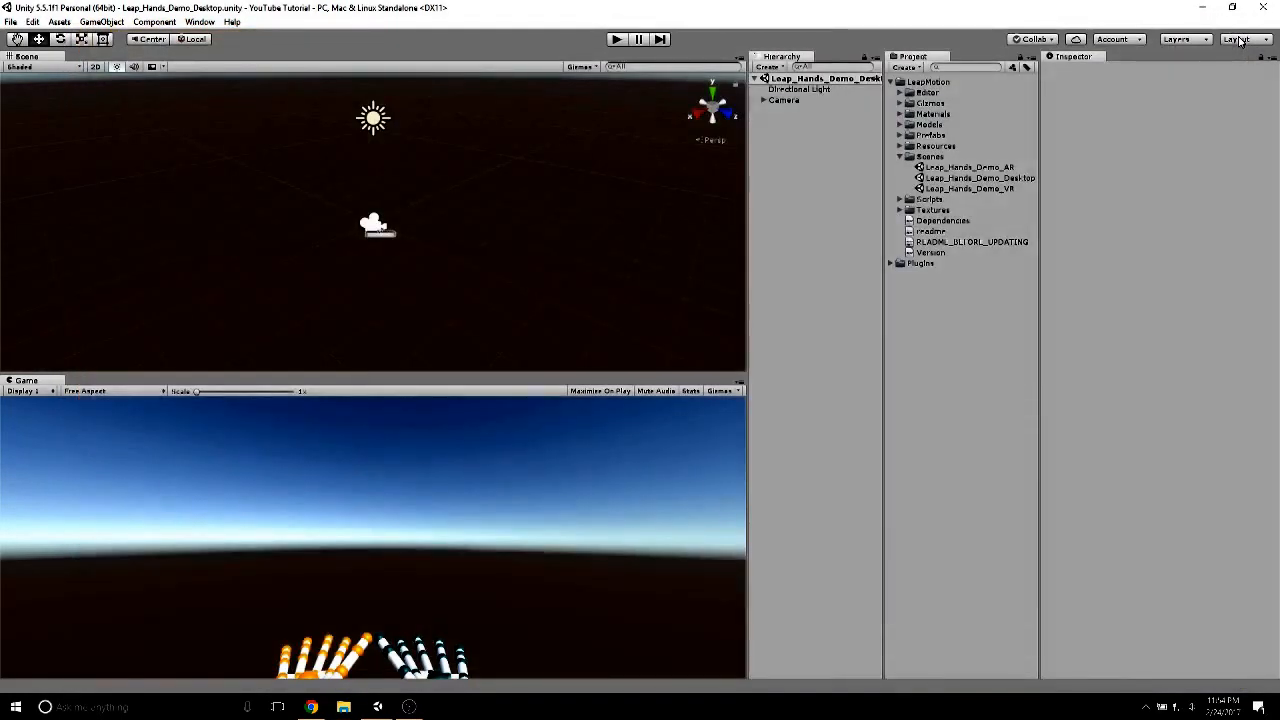